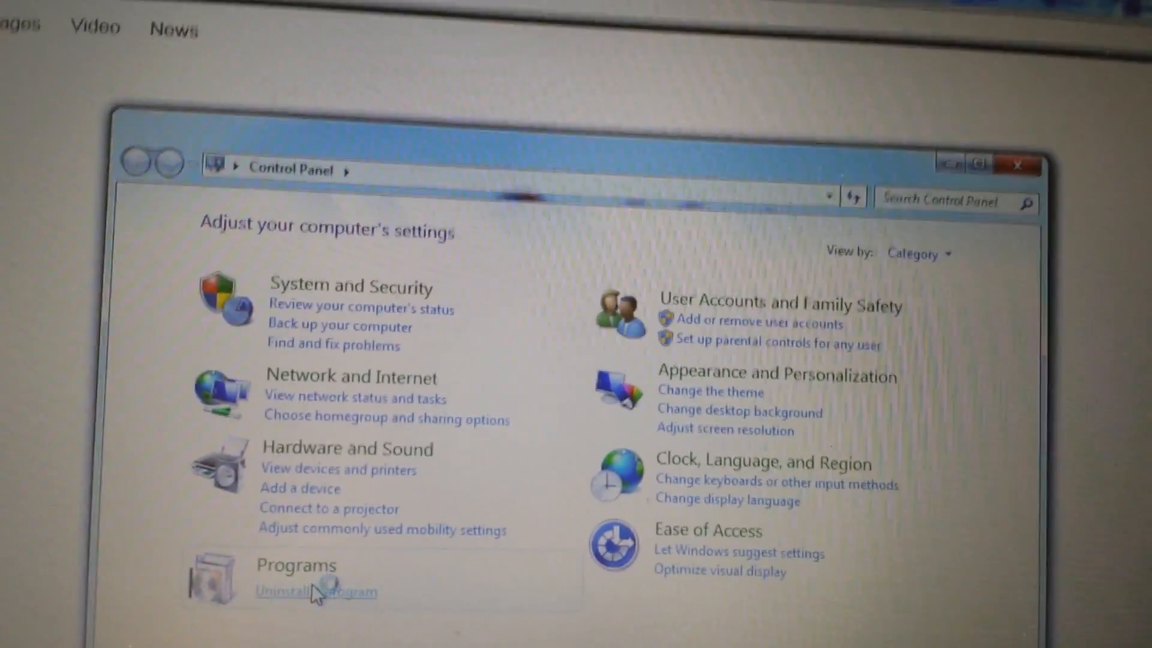
Open Uninstall a program and scan the installed list for safe finder, conduit or searchprotect entries.
{"action": "left_click", "coordinate": [287, 592]}
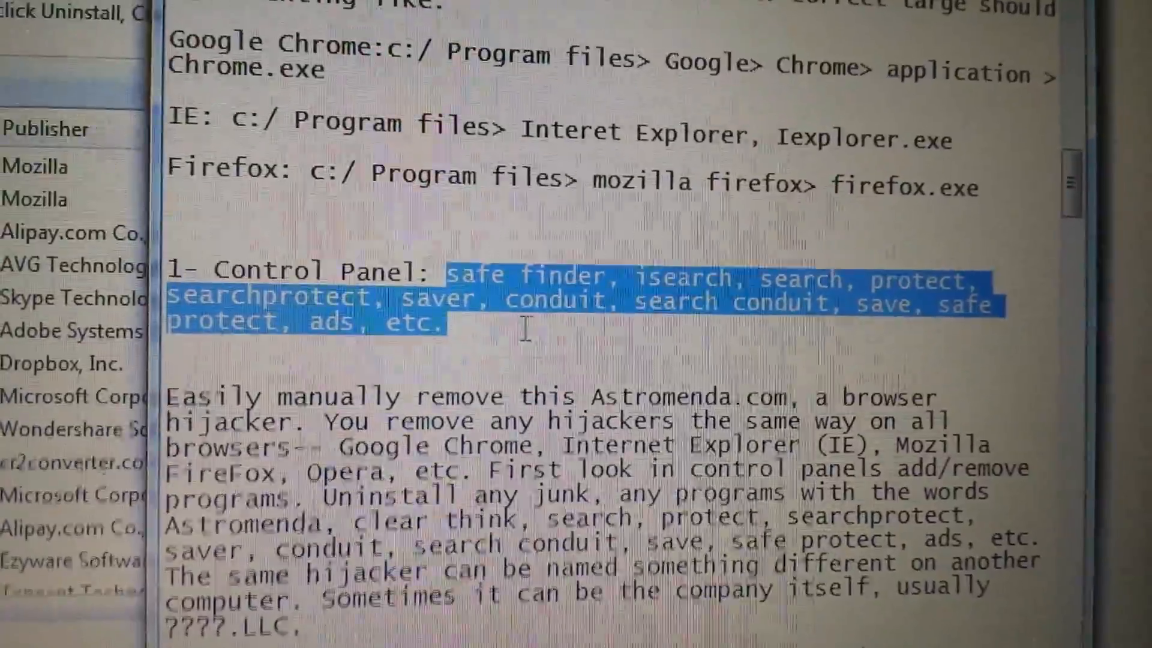
{"action": "scroll", "scroll_direction": "down", "scroll_amount": 3}
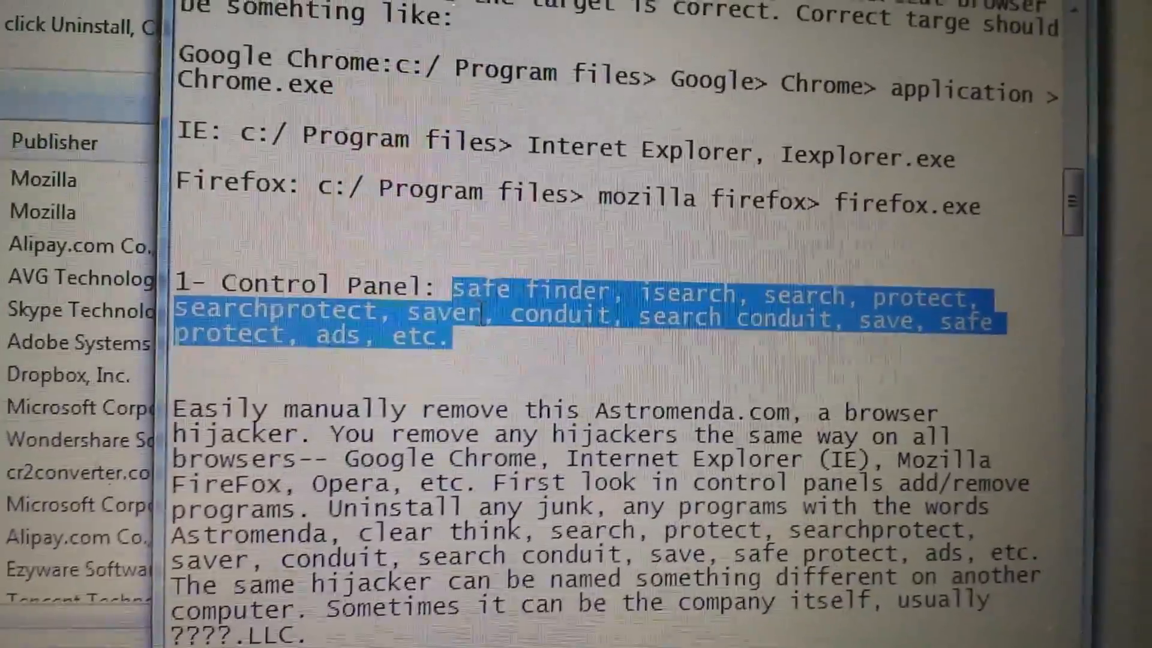
{"action": "scroll", "scroll_direction": "down", "scroll_amount": 3}
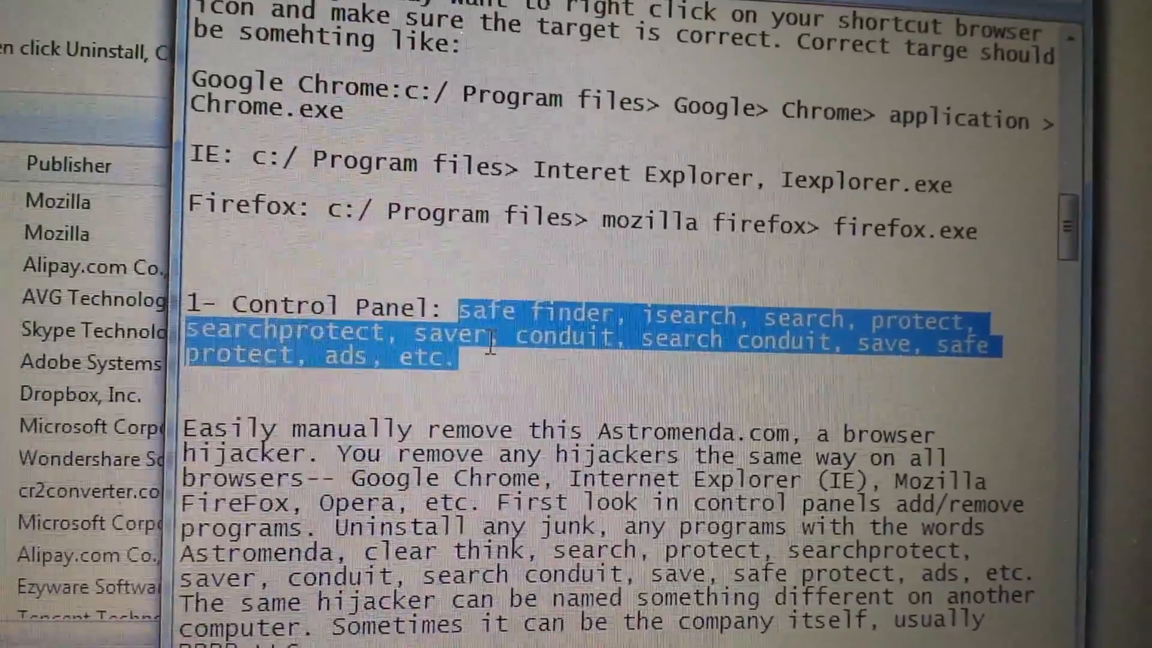
{"action": "scroll", "scroll_direction": "down", "scroll_amount": 3}
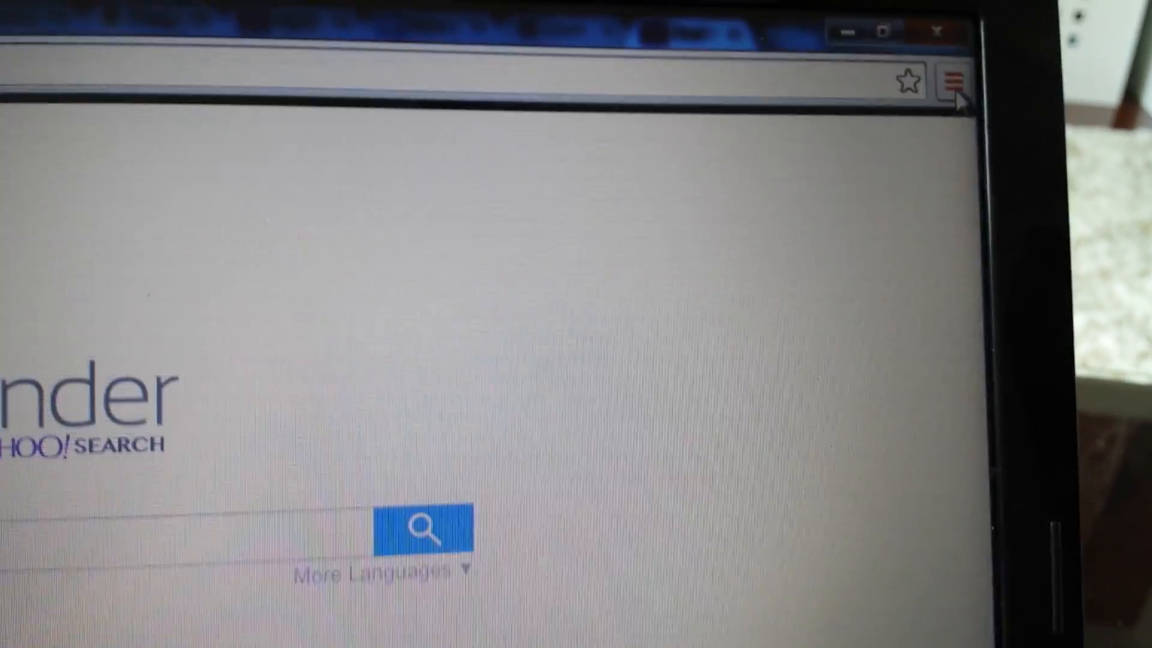
{"action": "left_click", "coordinate": [954, 79]}
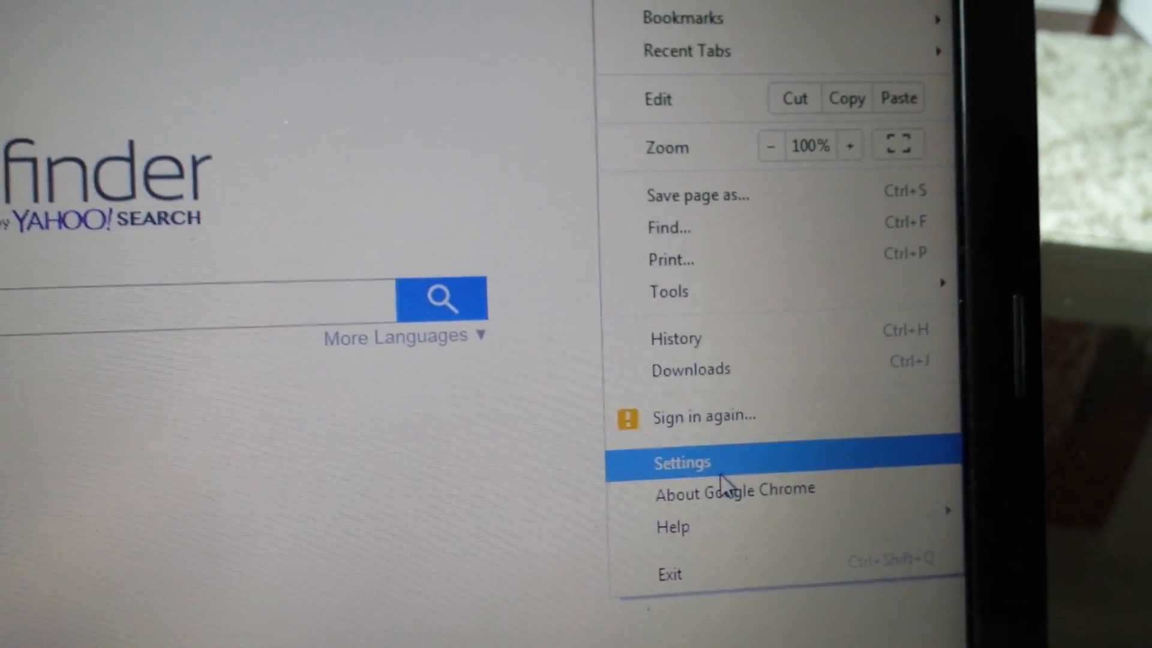
{"action": "left_click", "coordinate": [682, 463]}
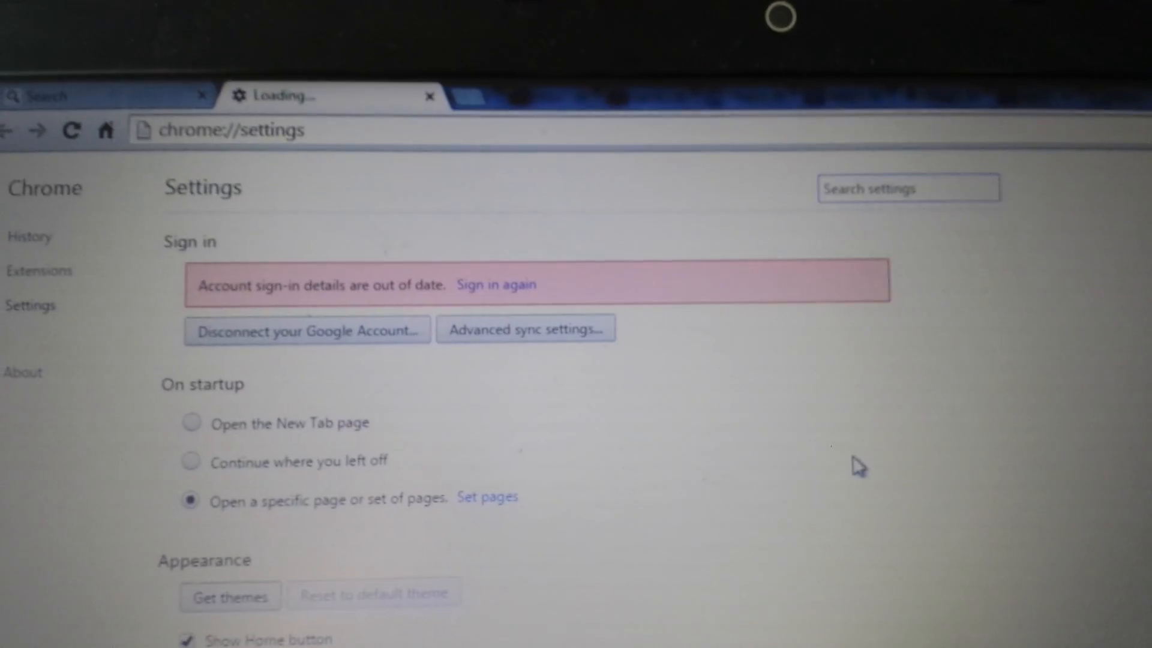
{"action": "scroll", "scroll_direction": "down", "scroll_amount": 3}
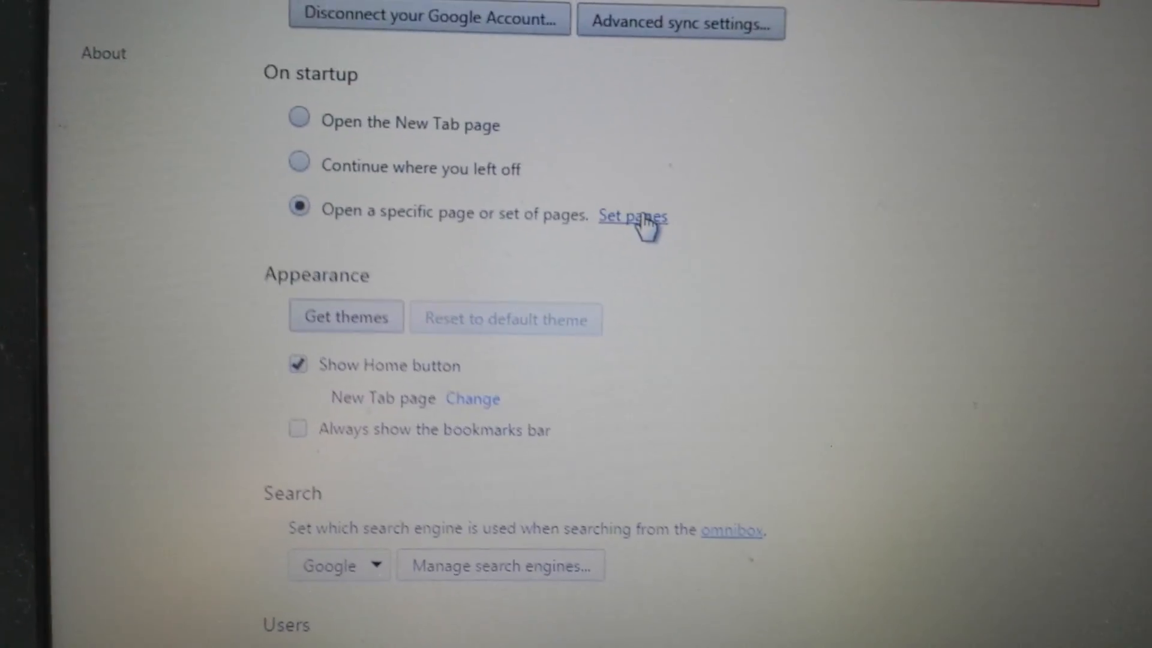
{"action": "left_click", "coordinate": [632, 214]}
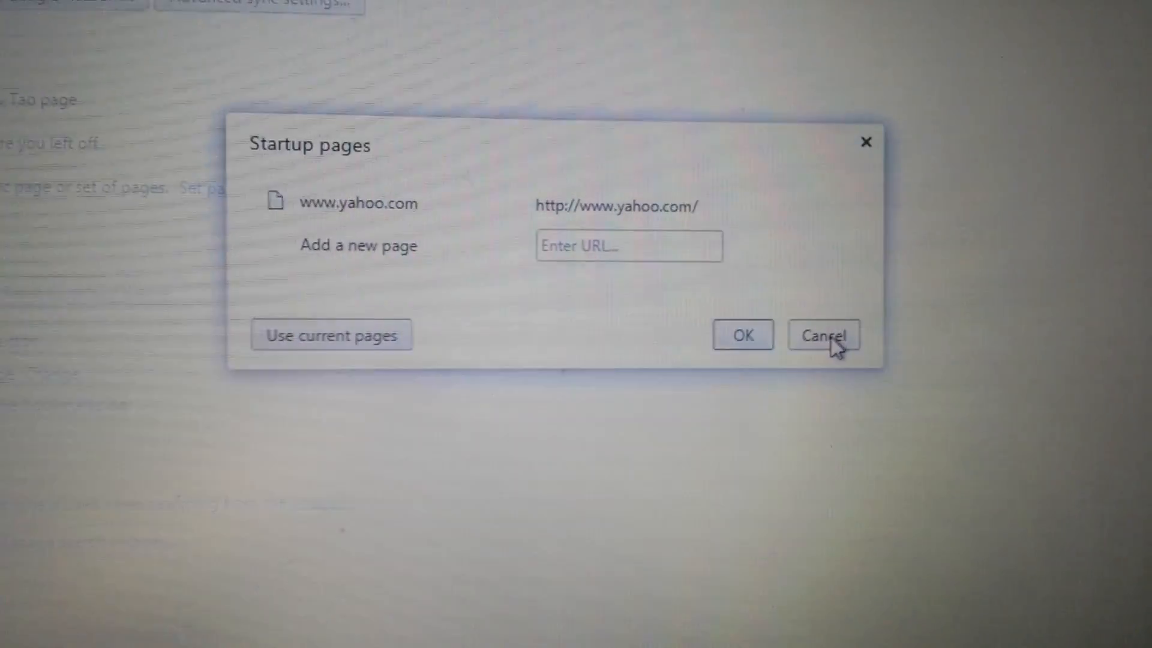
{"action": "left_click", "coordinate": [823, 335]}
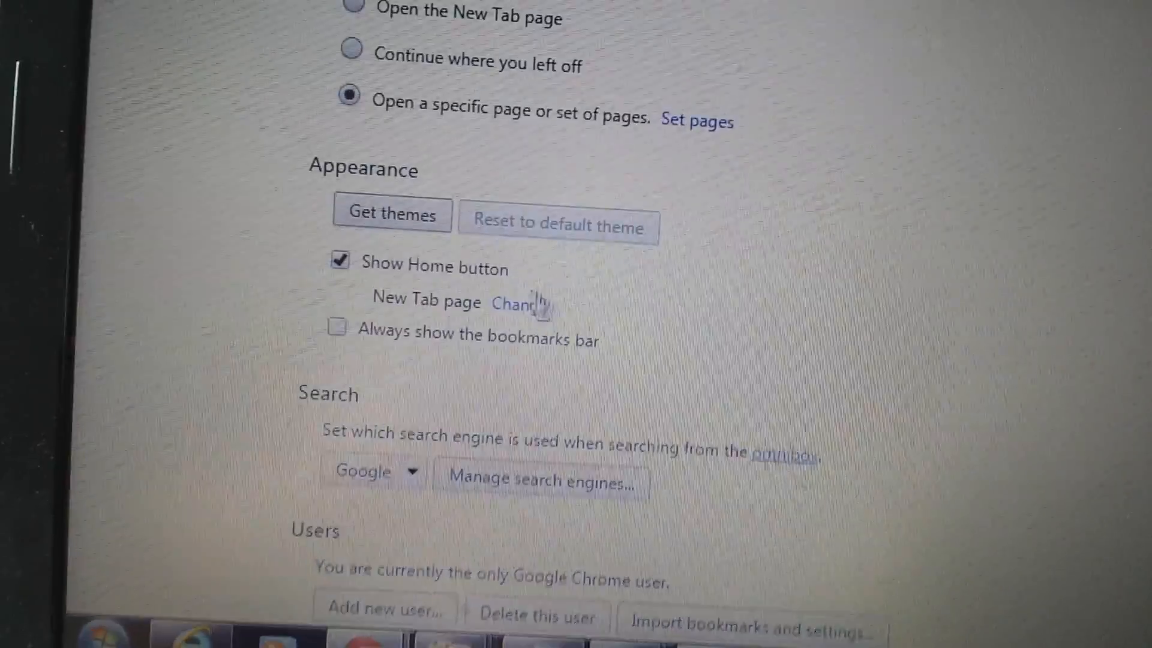
In Manage search engines, make Yahoo! the default search engine in place of Google.
{"action": "left_click", "coordinate": [516, 302]}
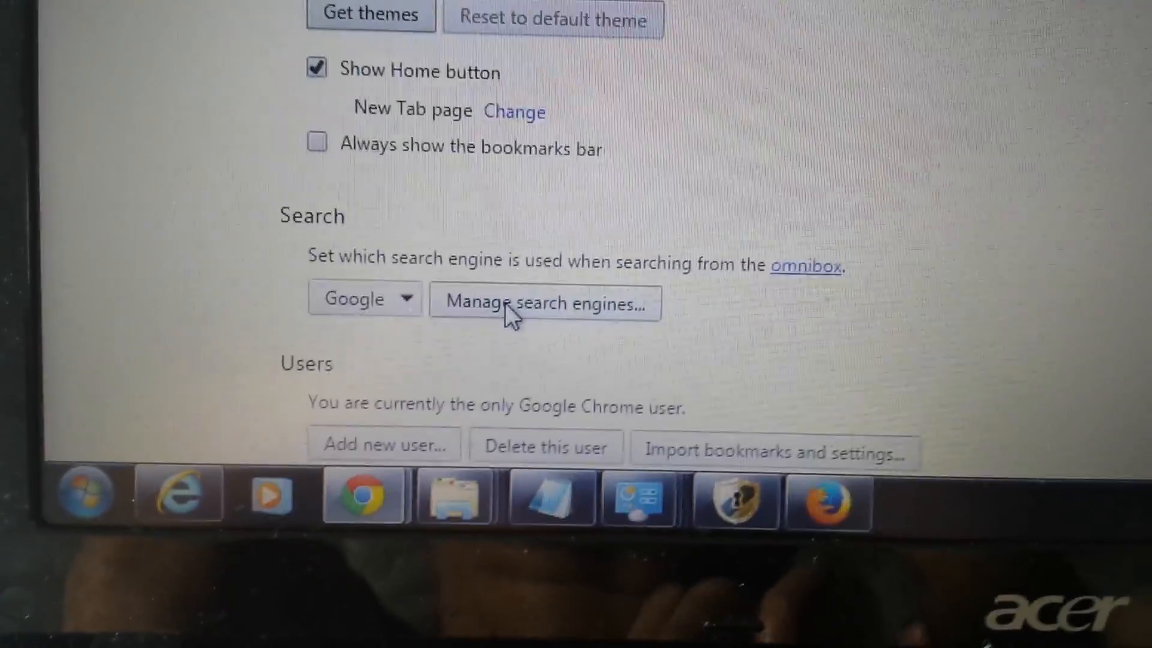
{"action": "left_click", "coordinate": [544, 302]}
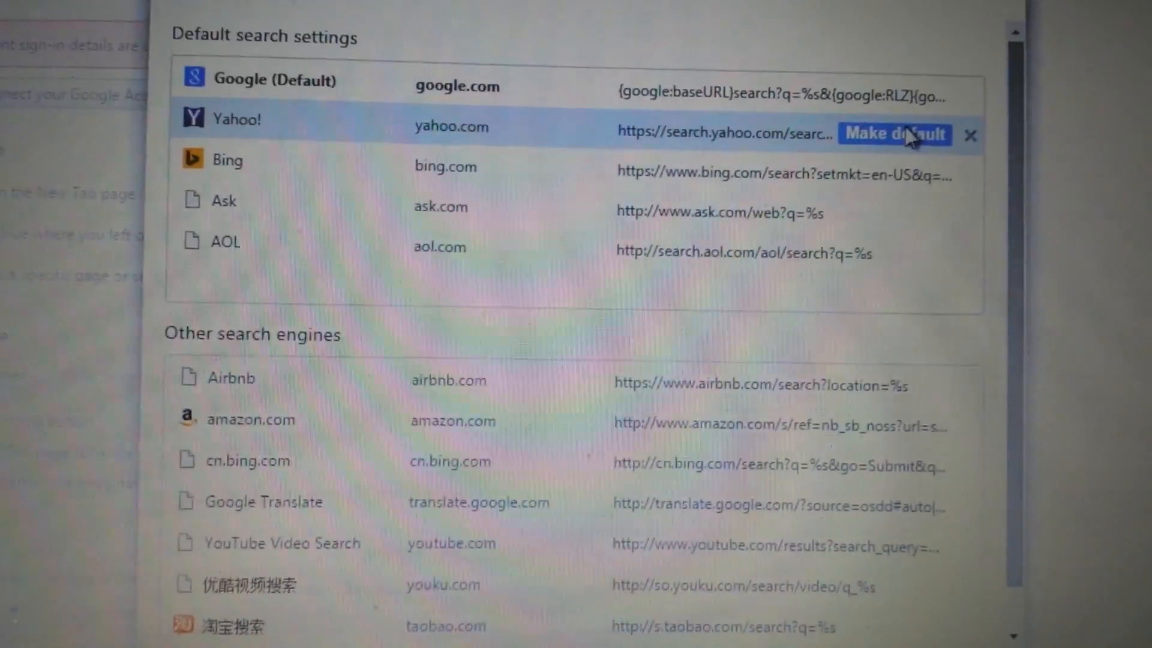
{"action": "scroll", "scroll_direction": "down", "scroll_amount": 3}
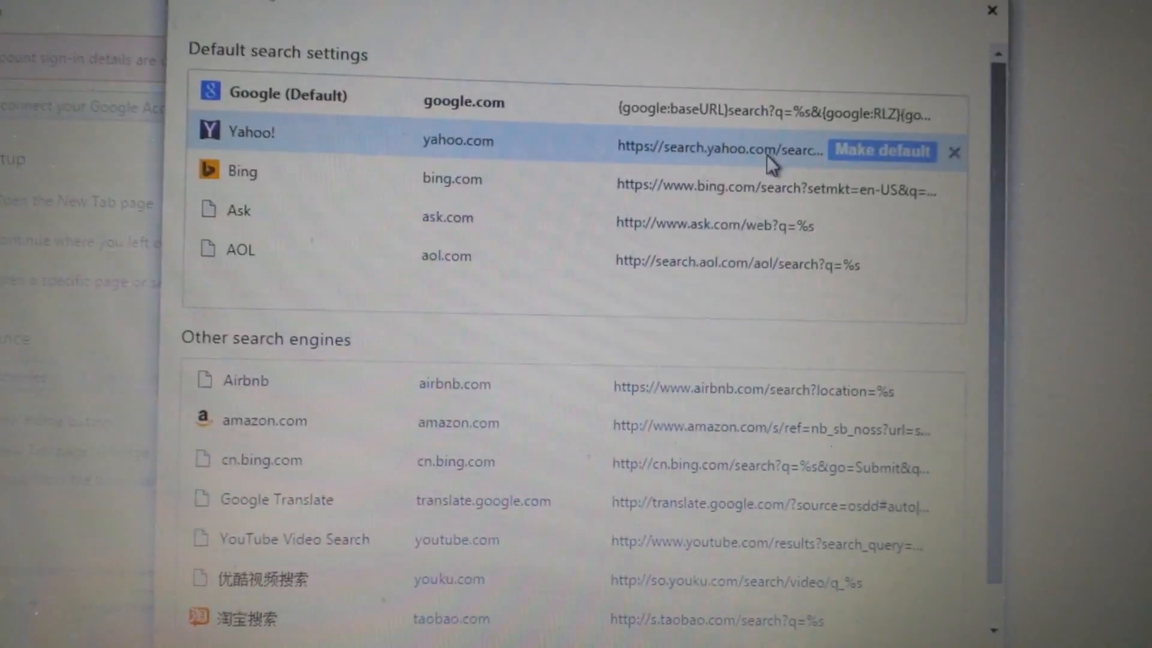
{"action": "left_click", "coordinate": [881, 151]}
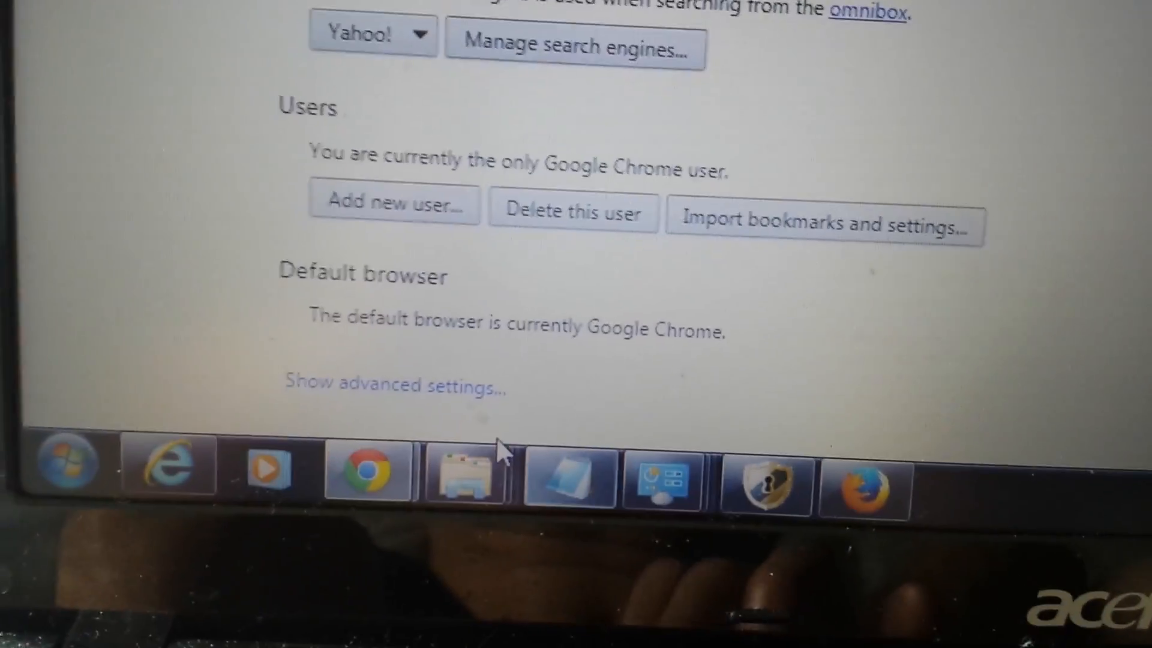
Expand Show advanced settings and reach the Reset browser settings option.
{"action": "left_click", "coordinate": [395, 384]}
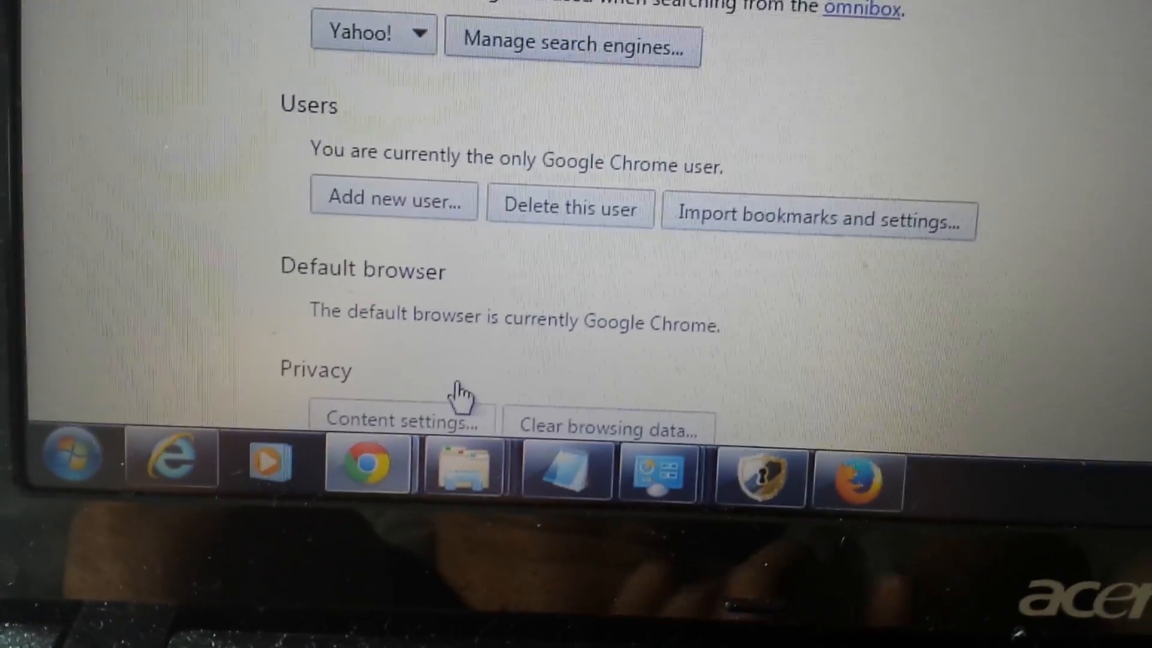
{"action": "scroll", "scroll_direction": "down", "scroll_amount": 3}
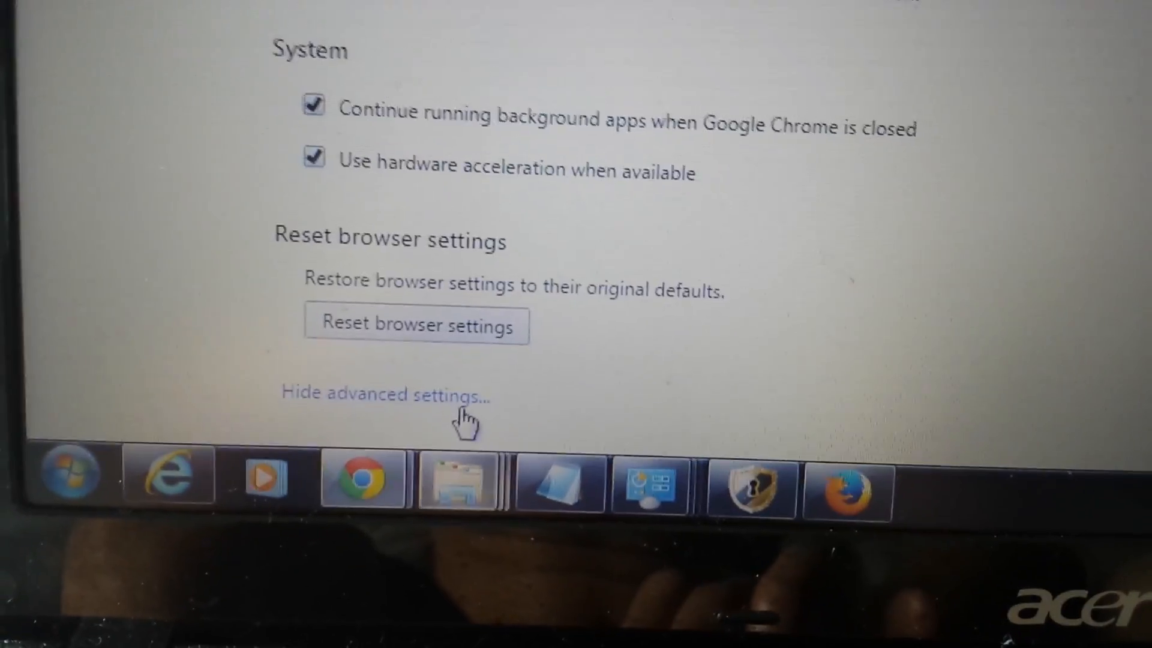
{"action": "left_click", "coordinate": [416, 325]}
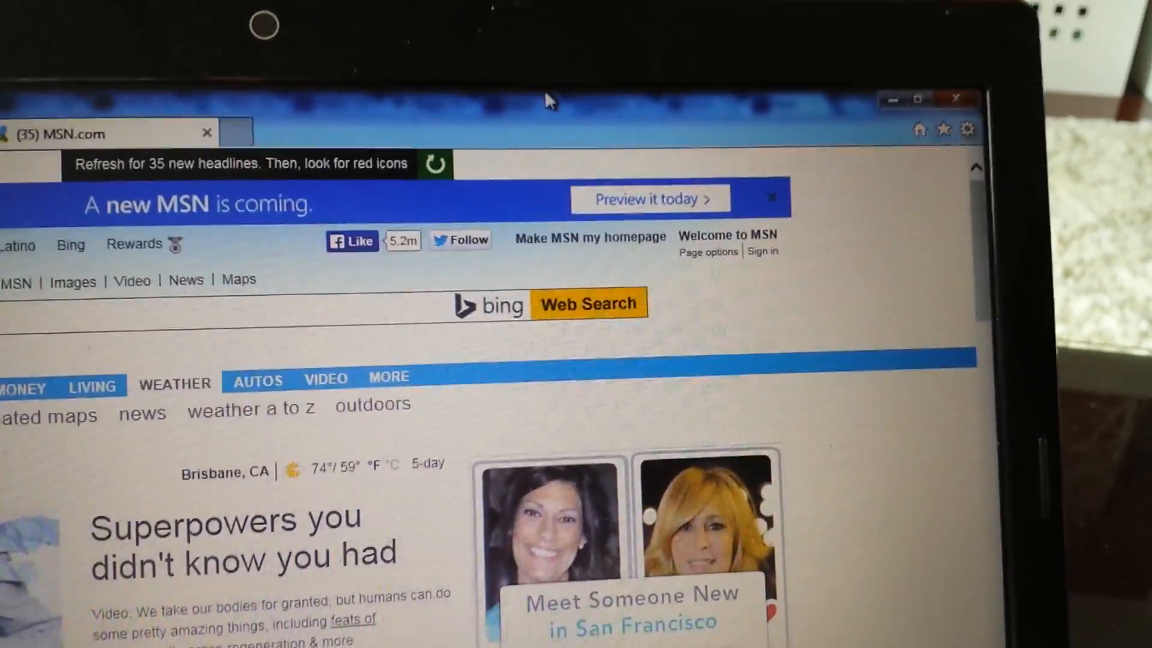
In IE's Manage add-ons, review toolbars, confirm Bing is the only search provider, then close the manager.
{"action": "left_click", "coordinate": [969, 129]}
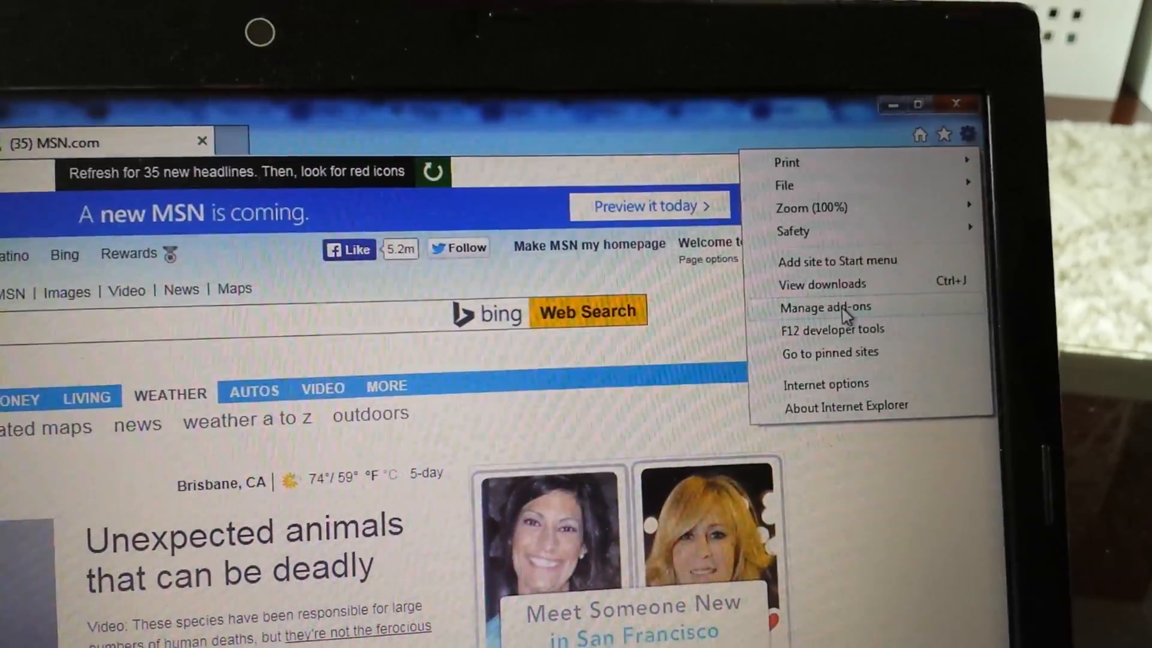
{"action": "left_click", "coordinate": [826, 307]}
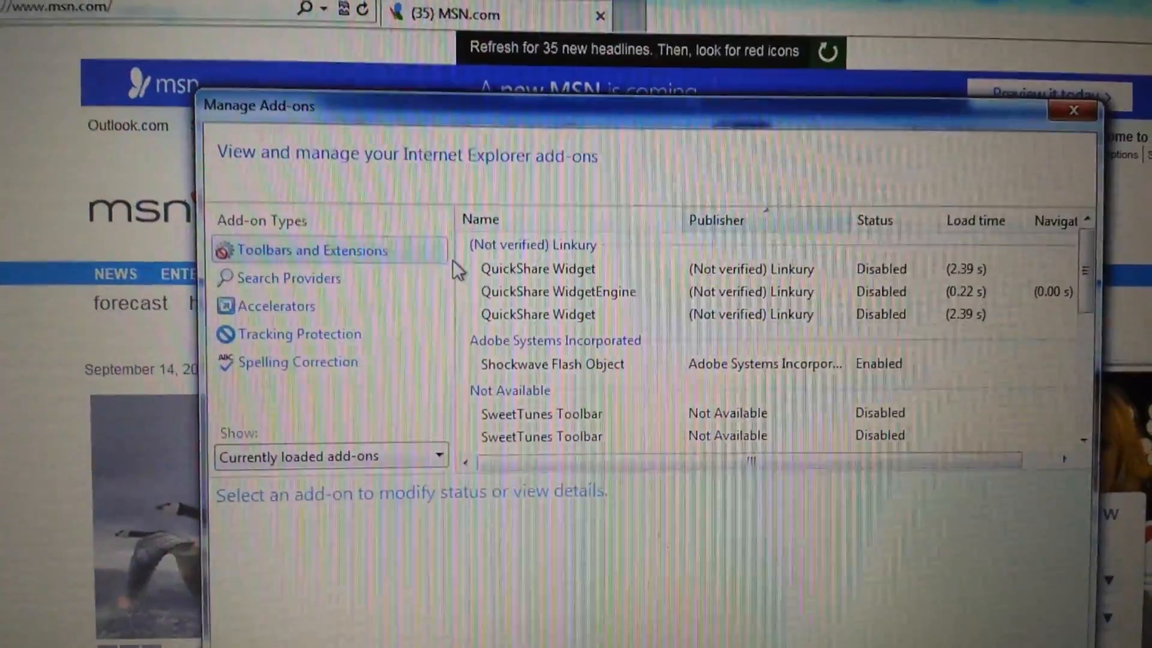
{"action": "left_click", "coordinate": [289, 290]}
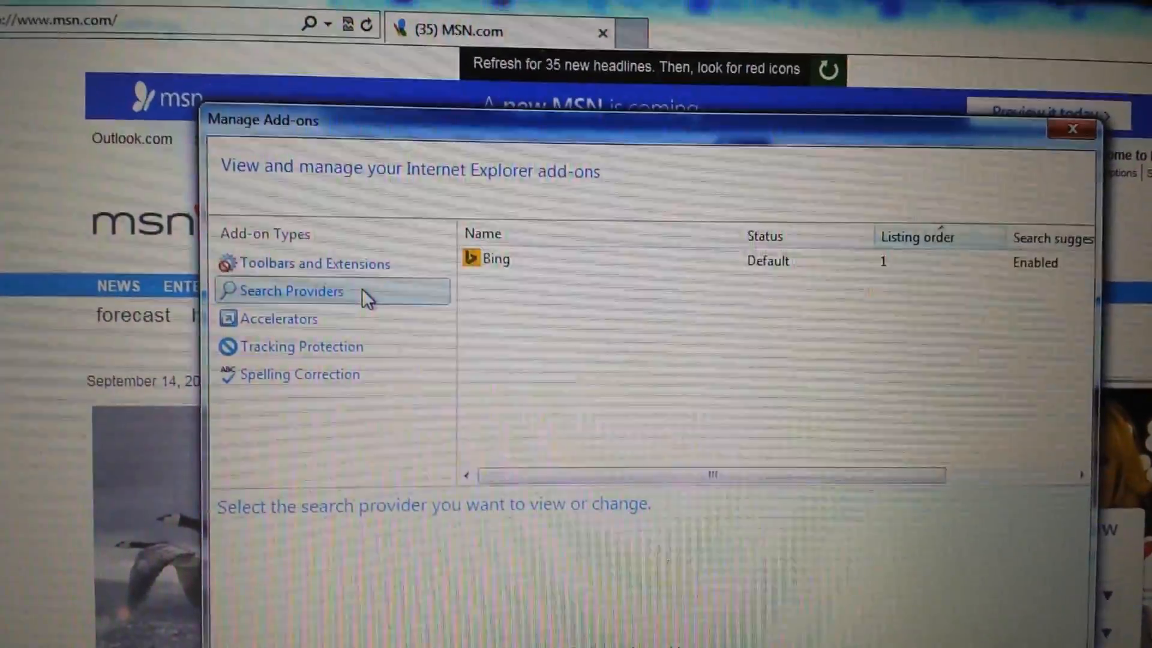
{"action": "left_click", "coordinate": [491, 259]}
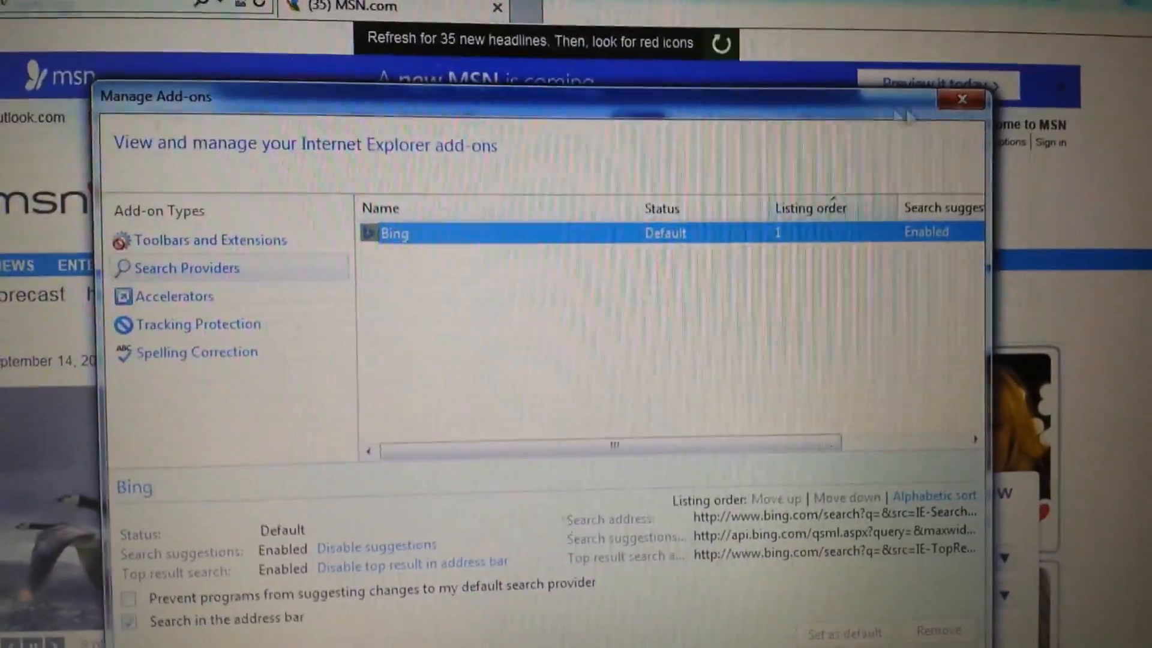
{"action": "left_click", "coordinate": [960, 100]}
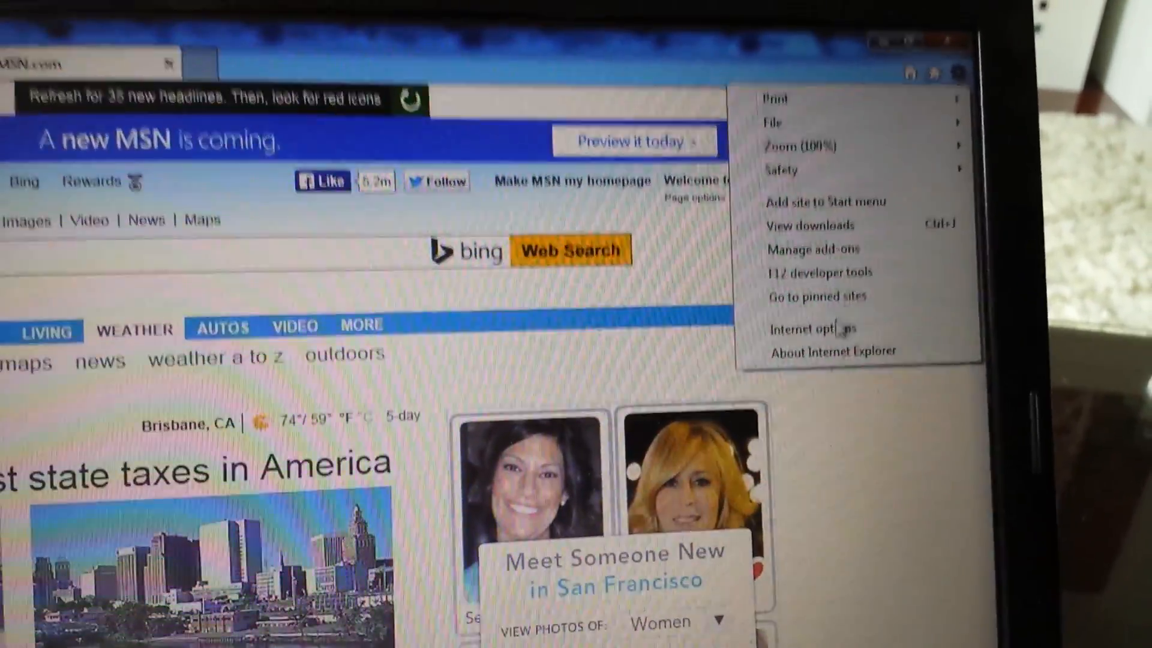
Via Internet Options > Advanced > Reset, tick Delete personal settings, then cancel without resetting.
{"action": "left_click", "coordinate": [808, 329]}
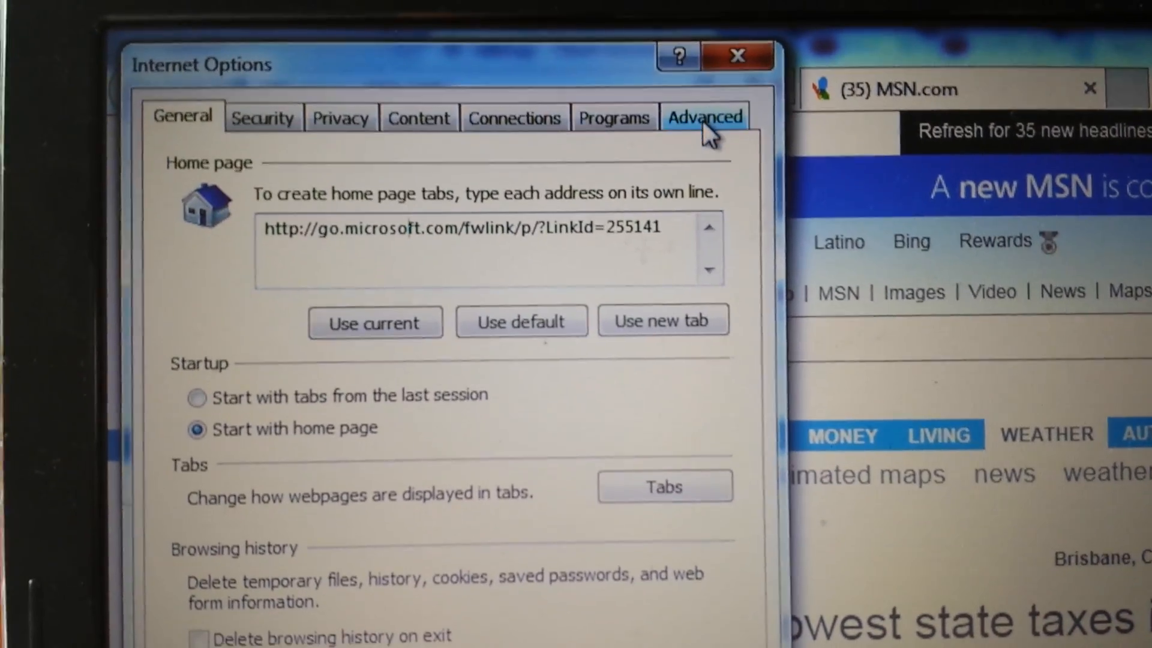
{"action": "left_click", "coordinate": [703, 116]}
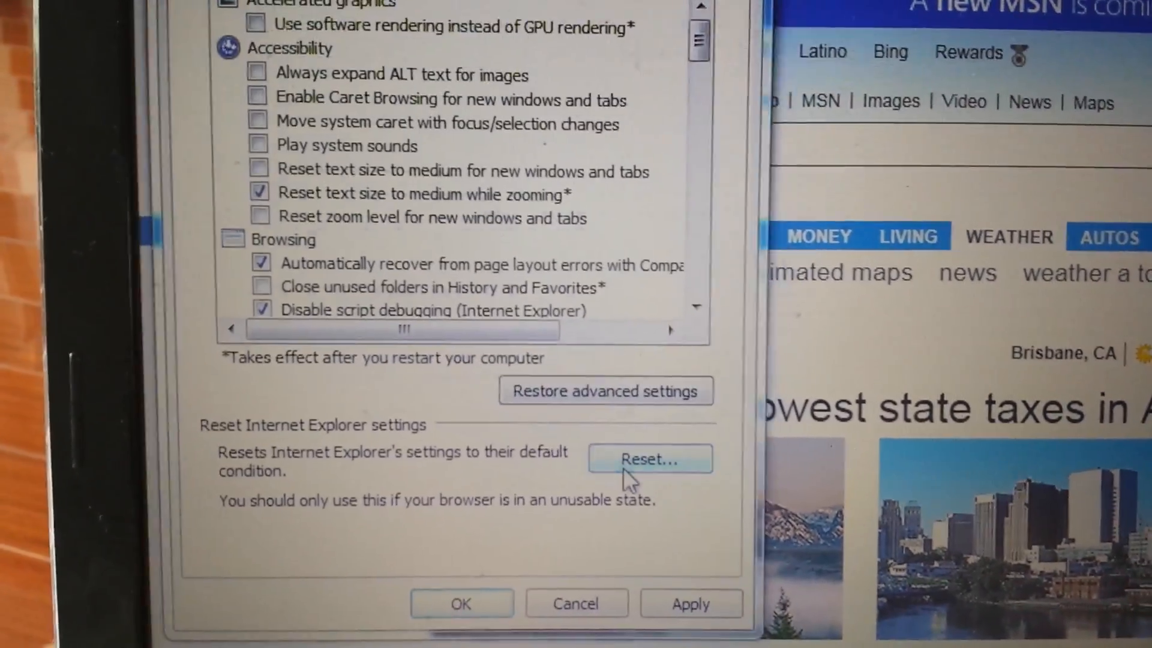
{"action": "left_click", "coordinate": [649, 458]}
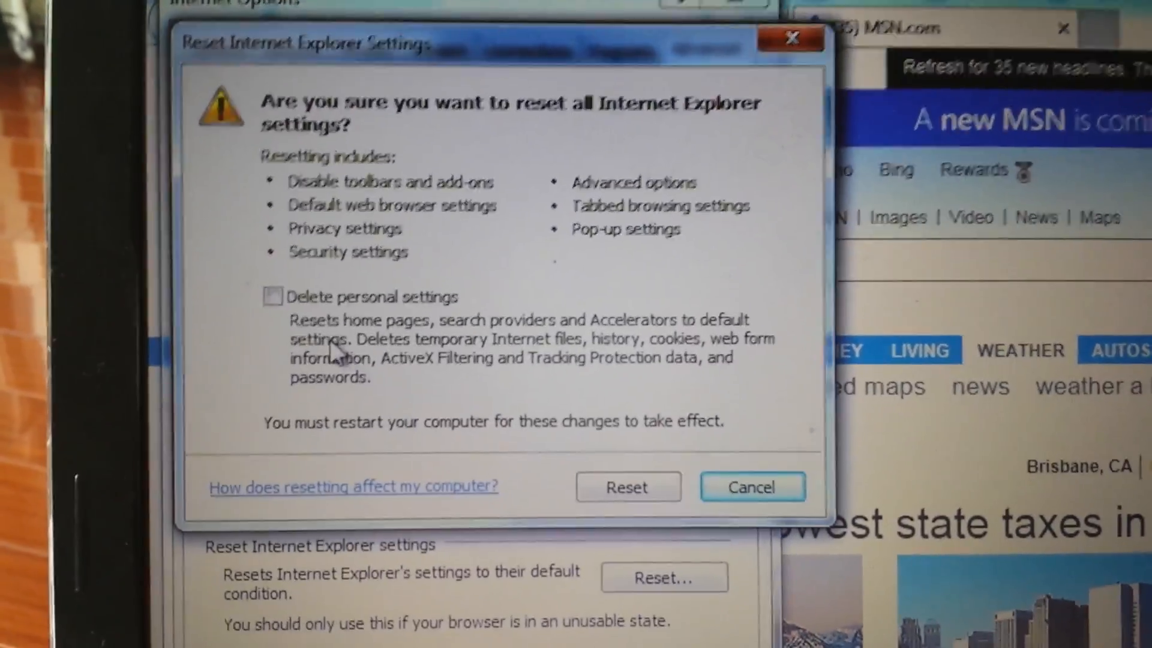
{"action": "left_click", "coordinate": [272, 296]}
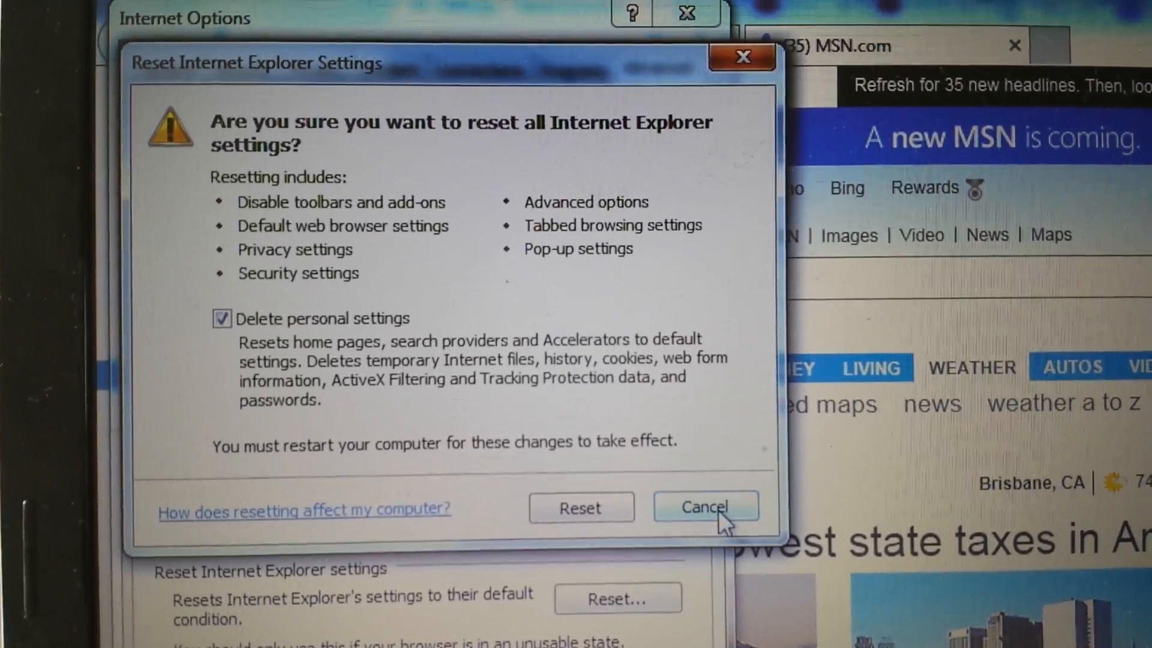
{"action": "left_click", "coordinate": [704, 507]}
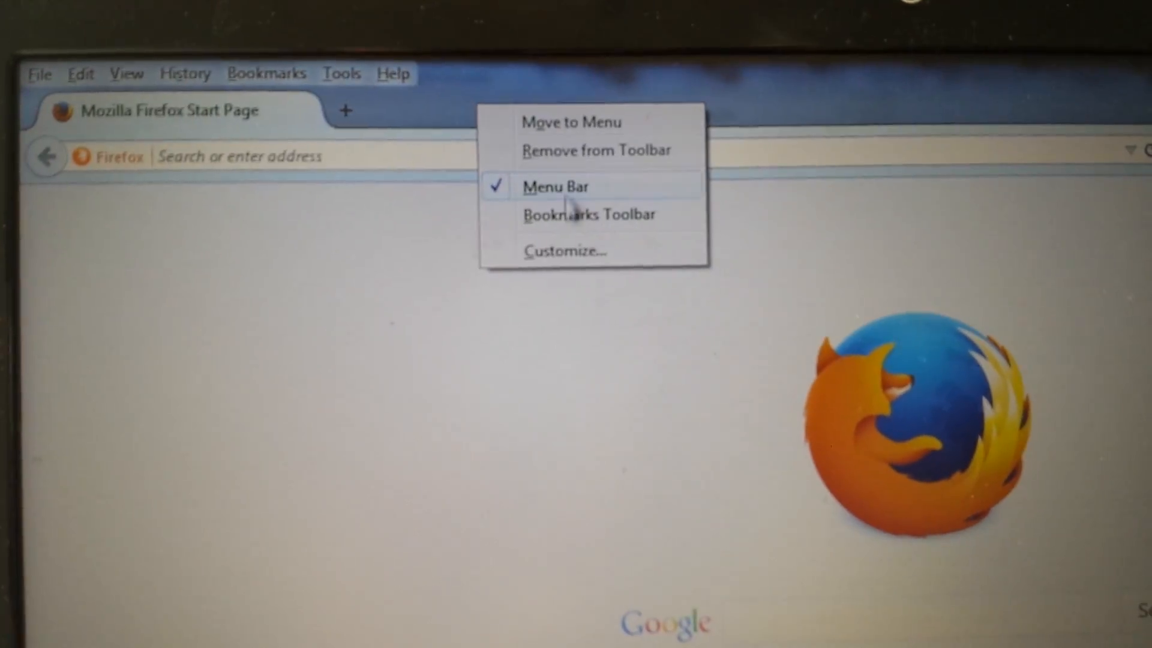
Enable Firefox's Menu Bar and review Extensions, Appearance and Plugins in the Add-ons manager.
{"action": "left_click", "coordinate": [556, 186]}
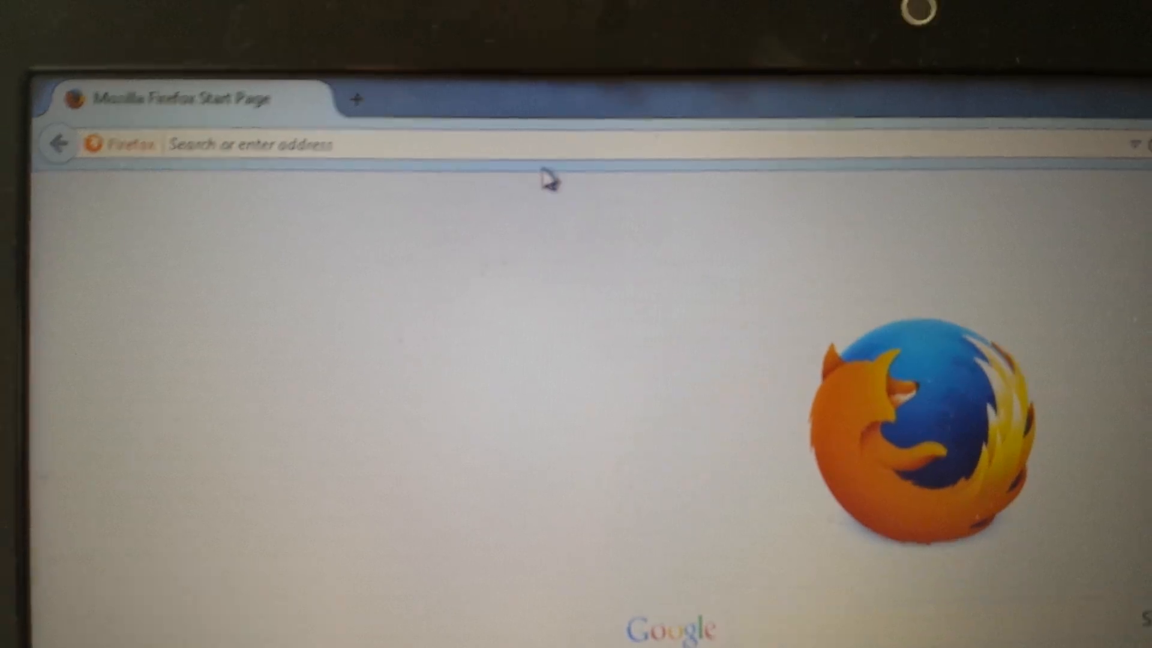
{"action": "right_click", "coordinate": [547, 180]}
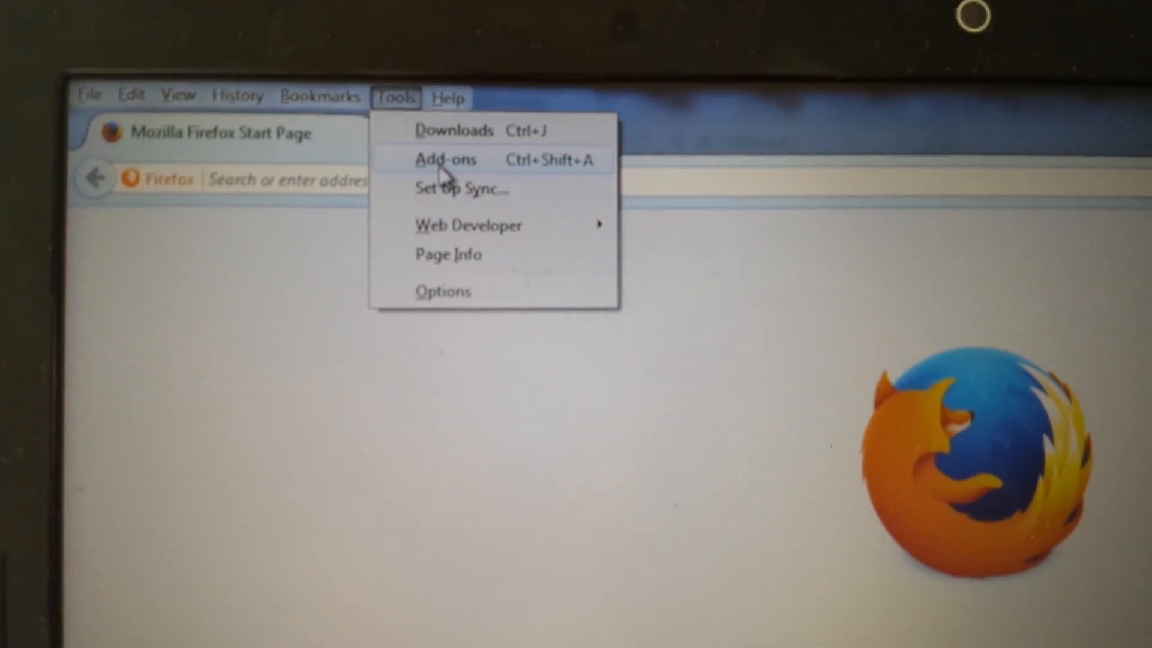
{"action": "left_click", "coordinate": [445, 160]}
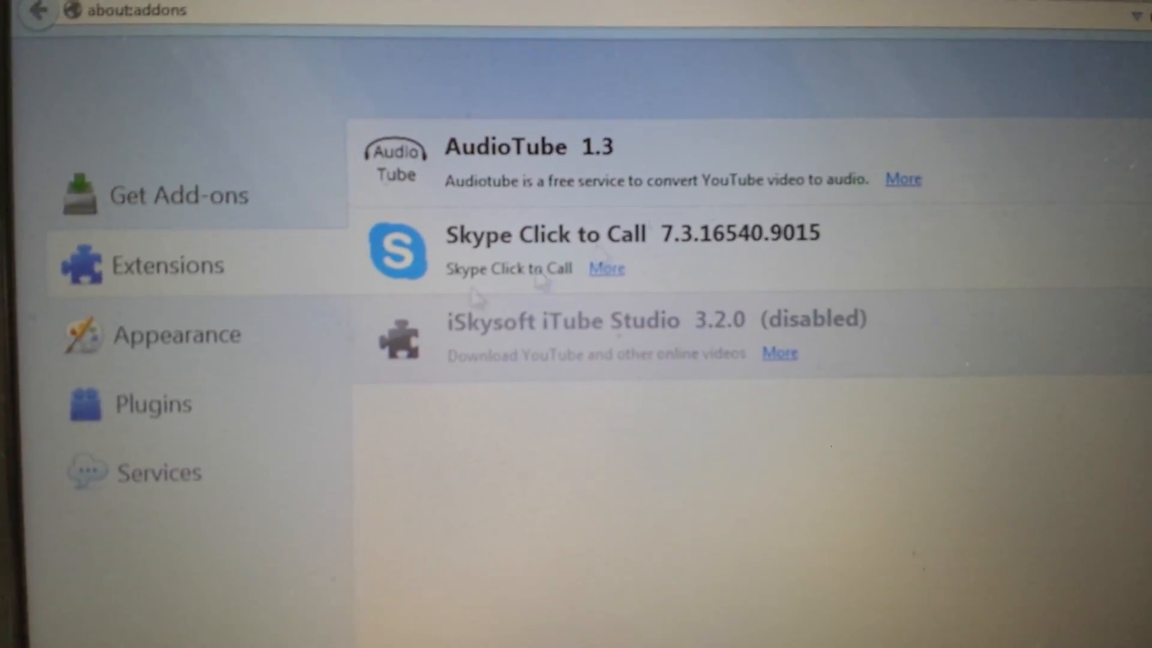
{"action": "left_click", "coordinate": [176, 335]}
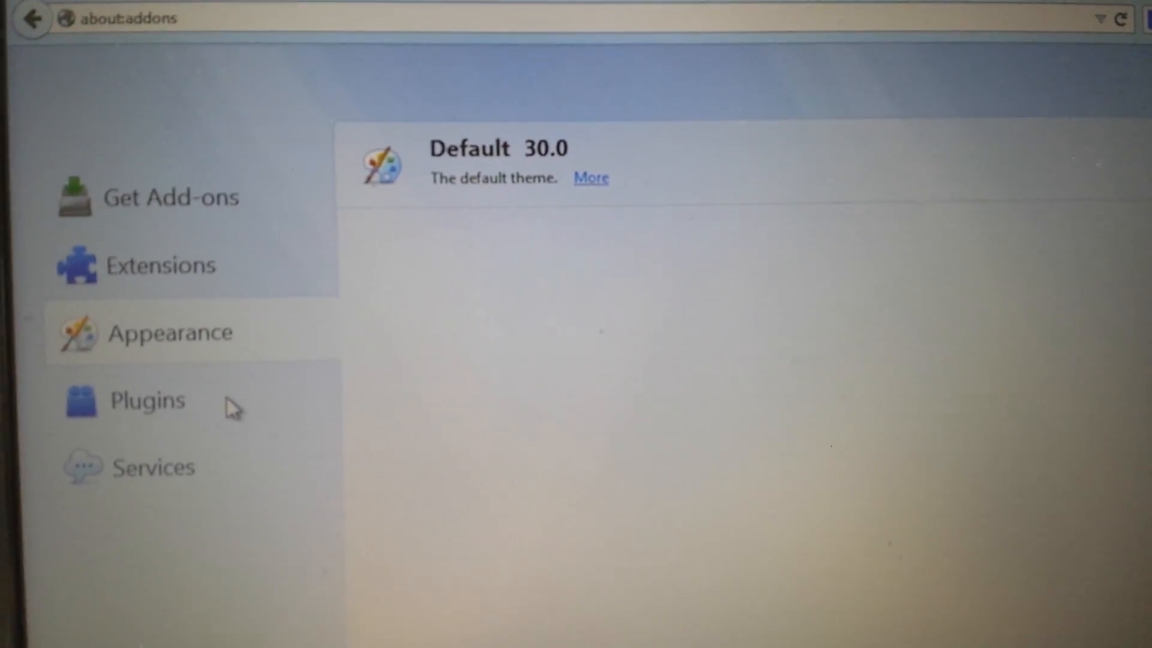
{"action": "left_click", "coordinate": [147, 400]}
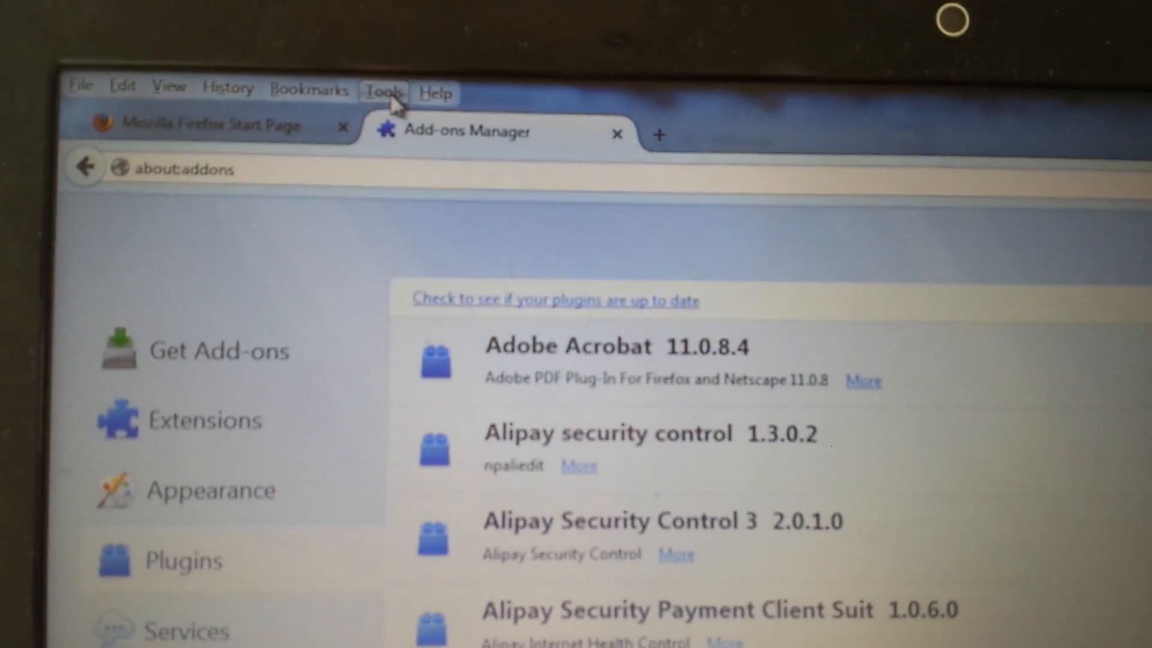
Check the Home Page under Options > General, then review the Manage Search Engines list.
{"action": "left_click", "coordinate": [383, 92]}
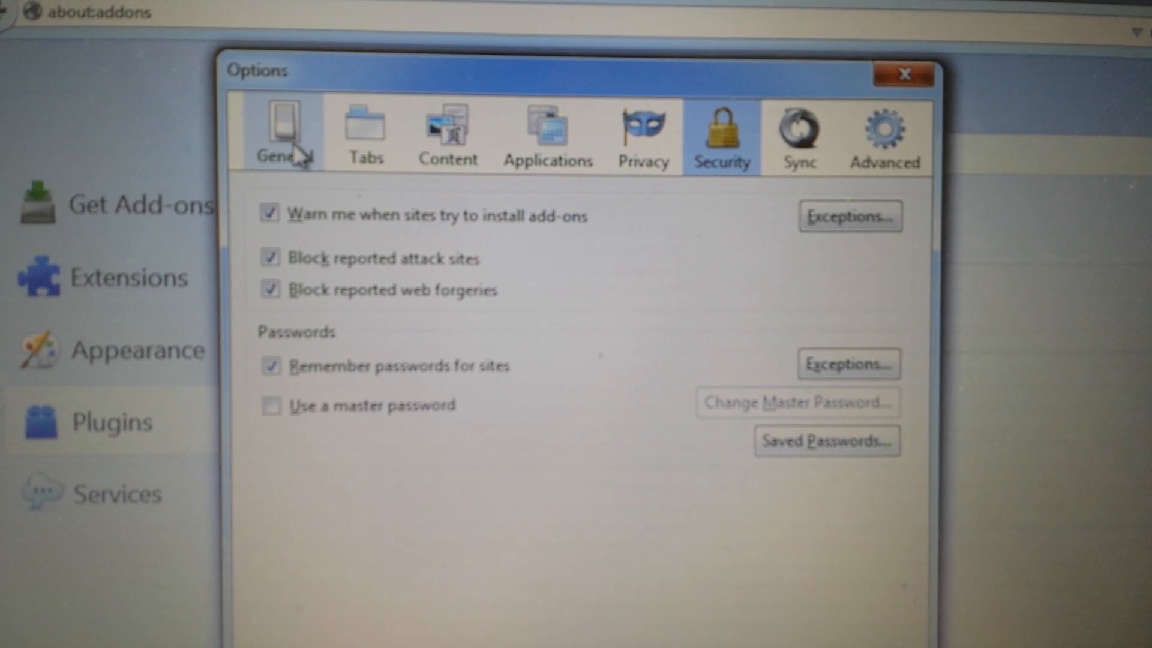
{"action": "left_click", "coordinate": [285, 136]}
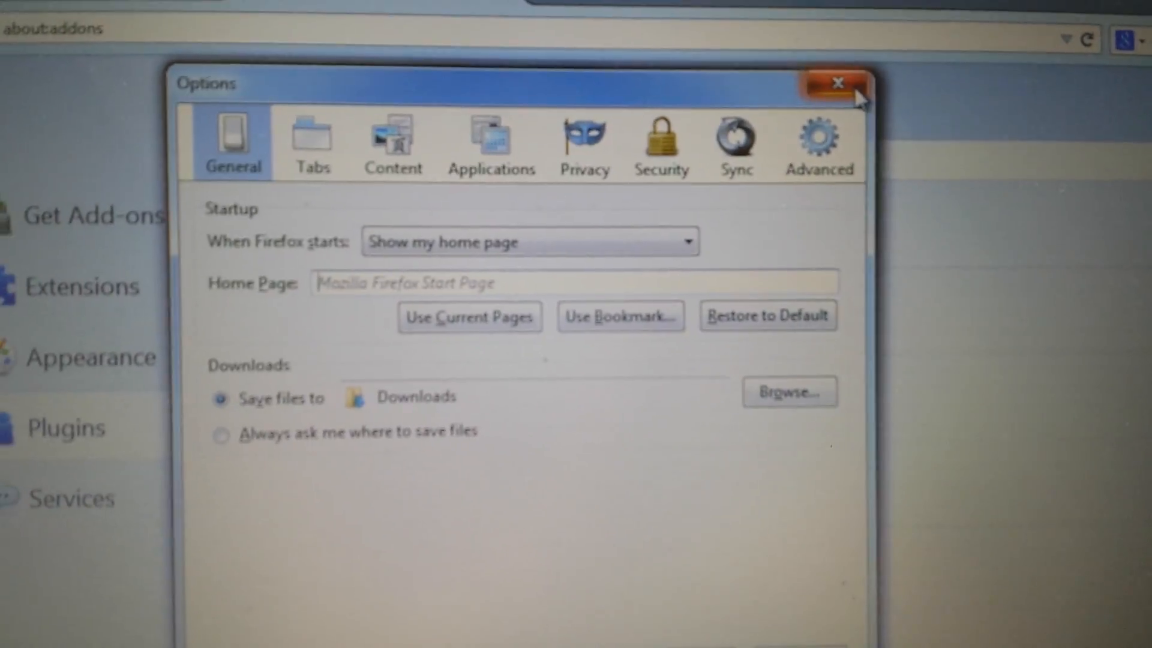
{"action": "left_click", "coordinate": [837, 83]}
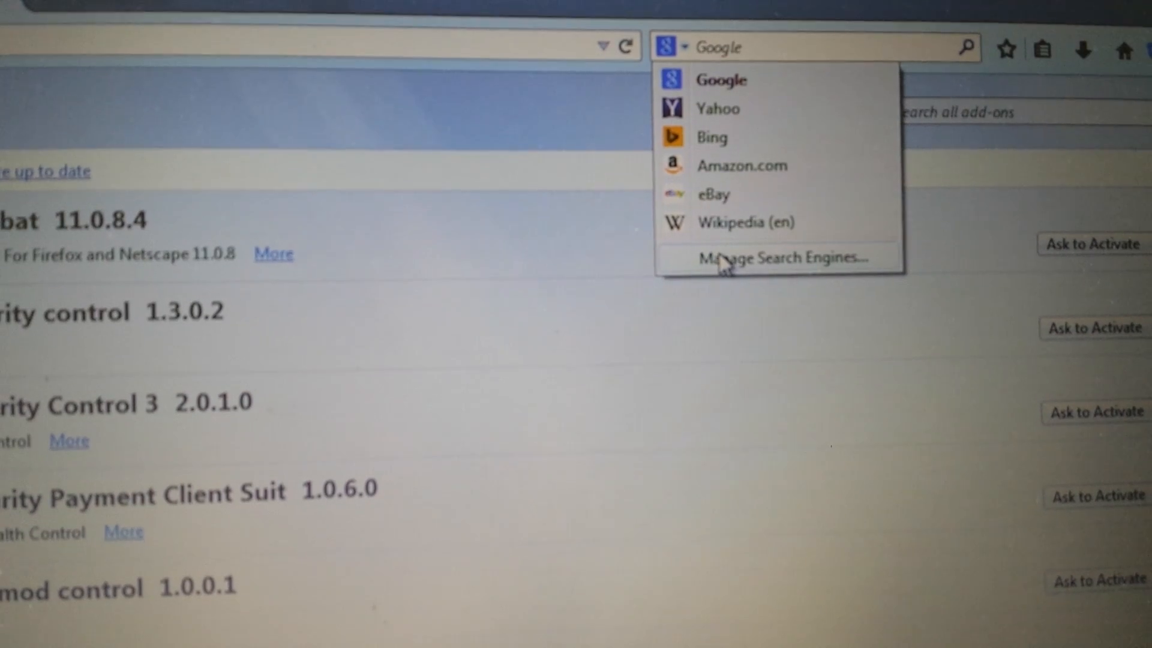
{"action": "left_click", "coordinate": [775, 257]}
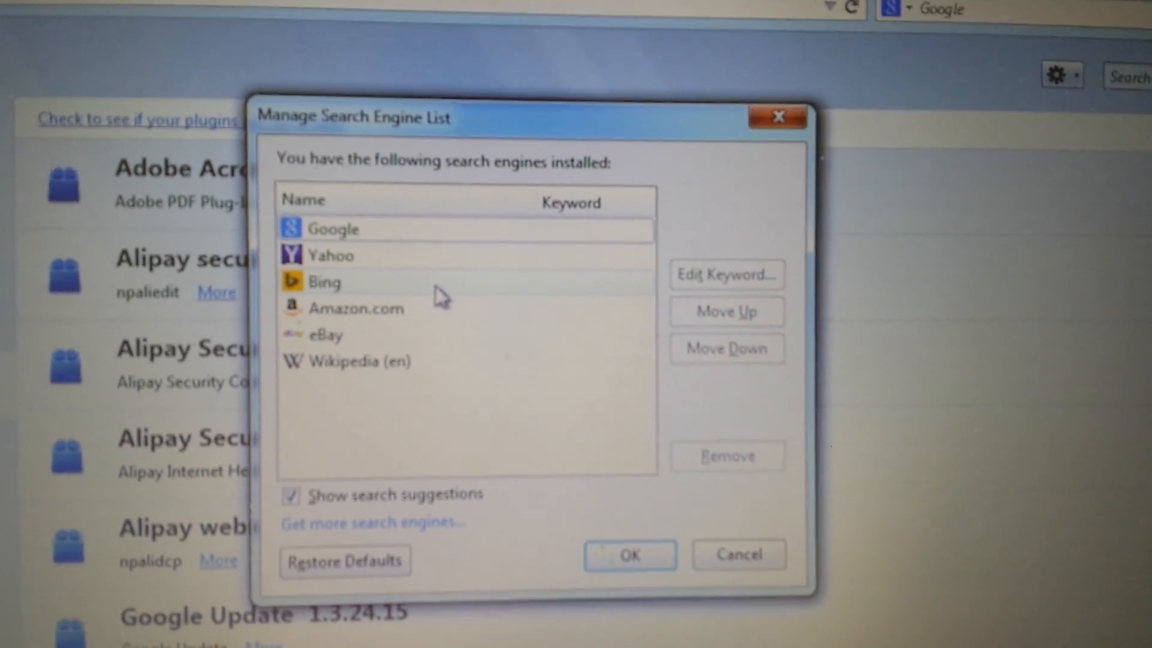
{"action": "left_click", "coordinate": [325, 336]}
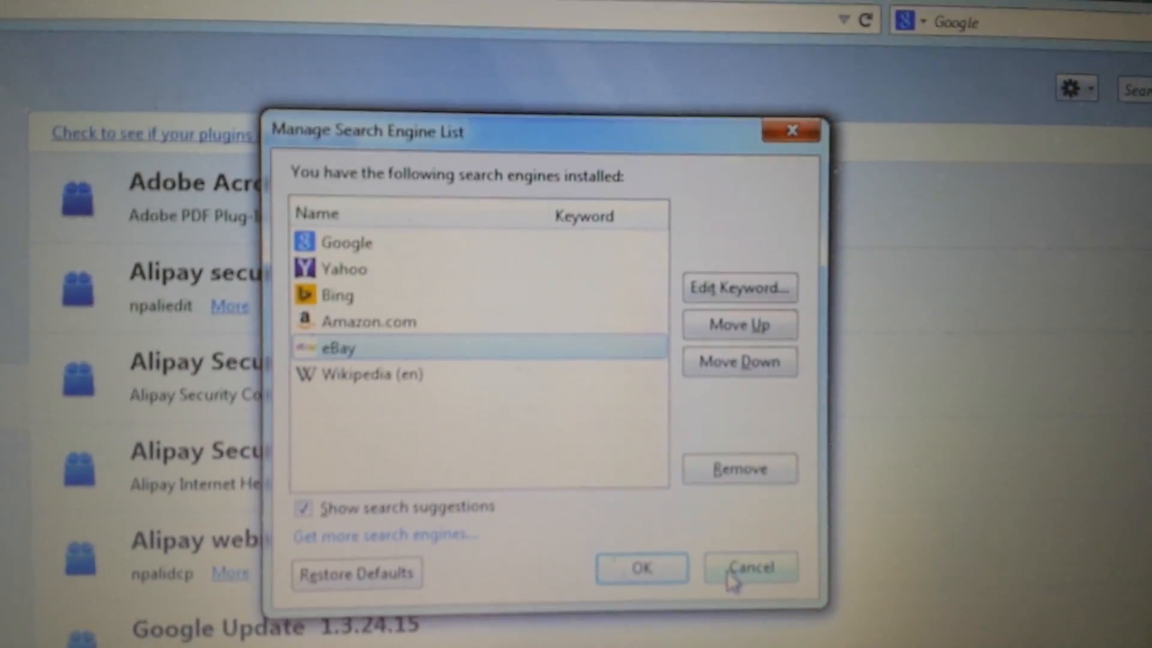
Close the search engine list and reach Reset Firefox via Help > Troubleshooting Information.
{"action": "left_click", "coordinate": [748, 568]}
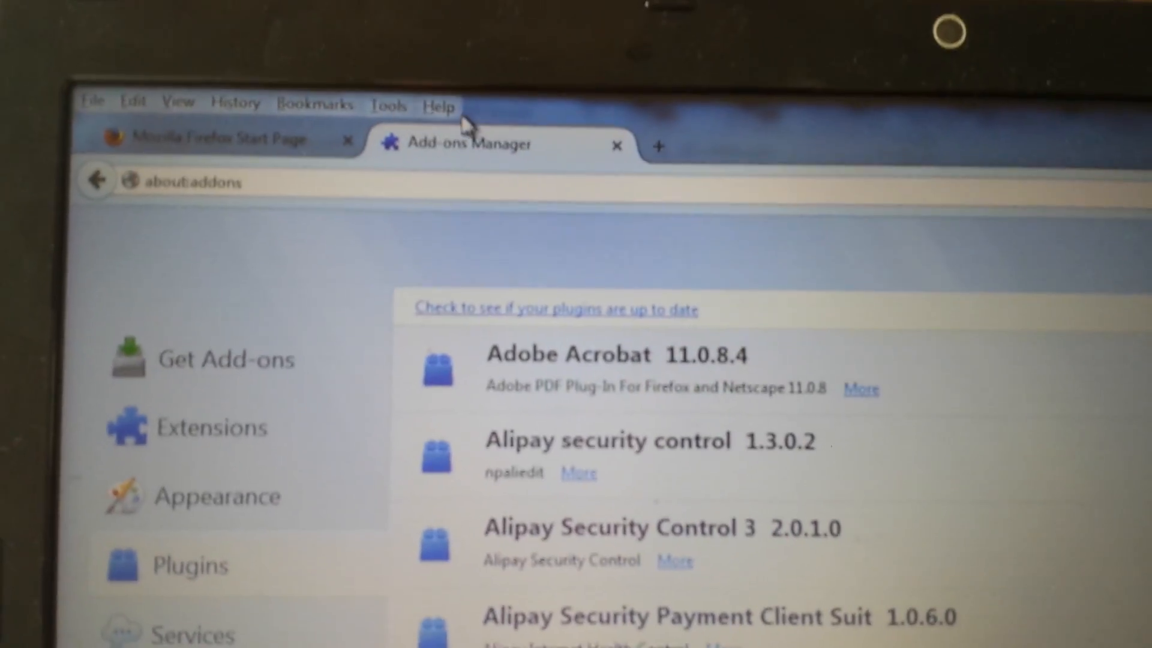
{"action": "left_click", "coordinate": [437, 103]}
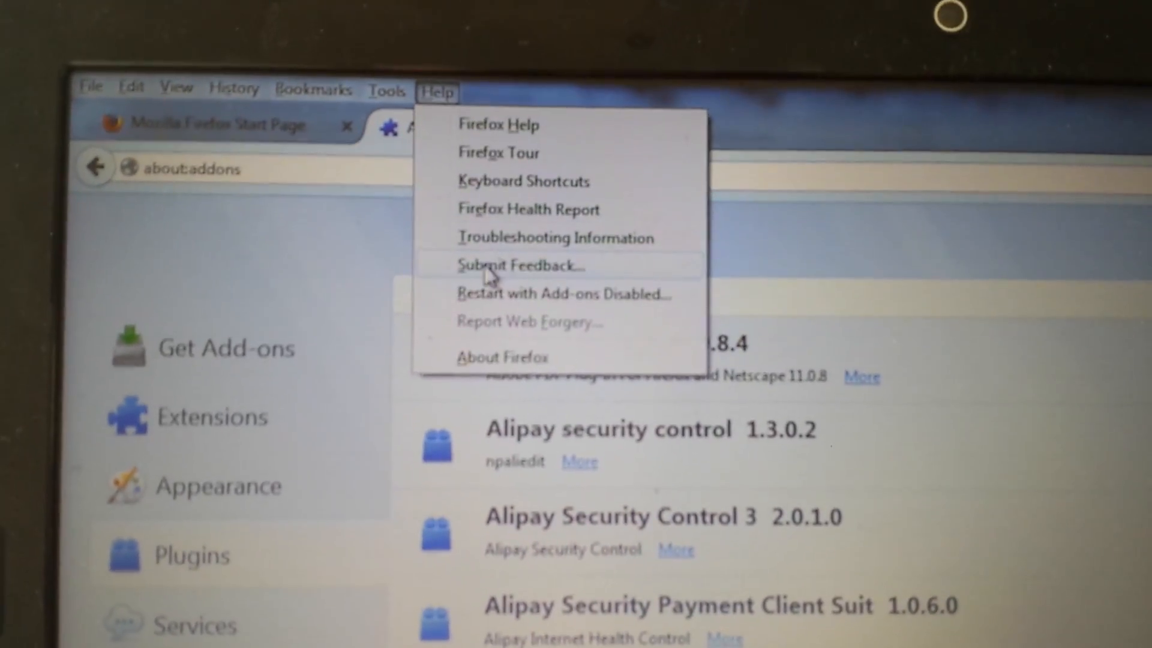
{"action": "left_click", "coordinate": [556, 237]}
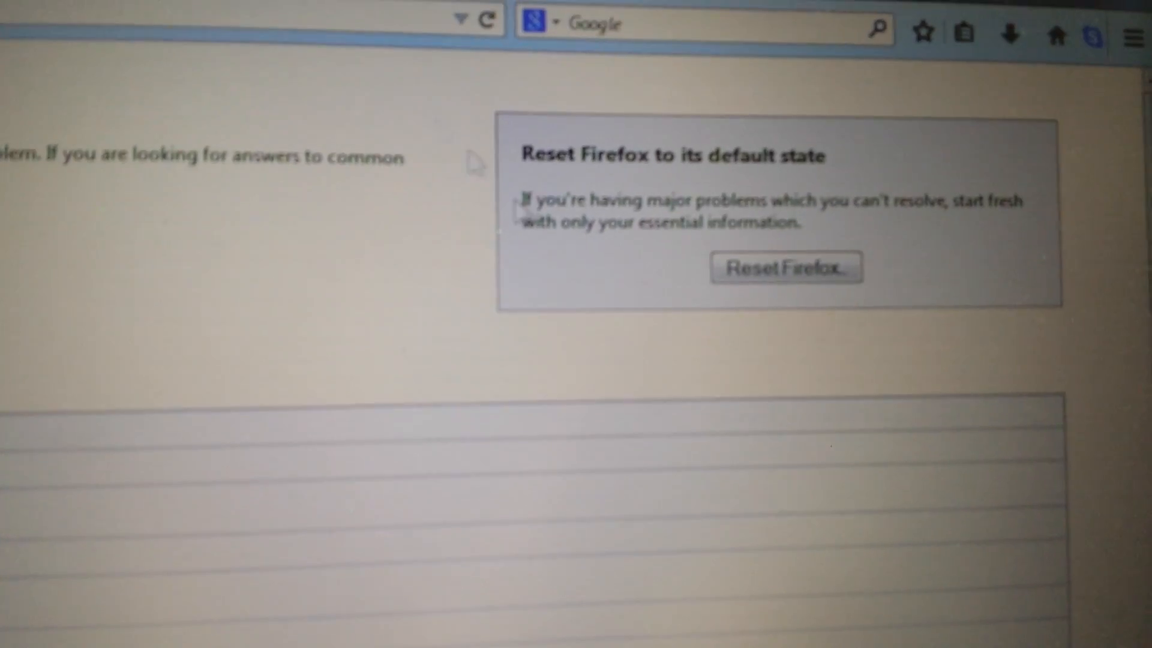
{"action": "left_click", "coordinate": [785, 266]}
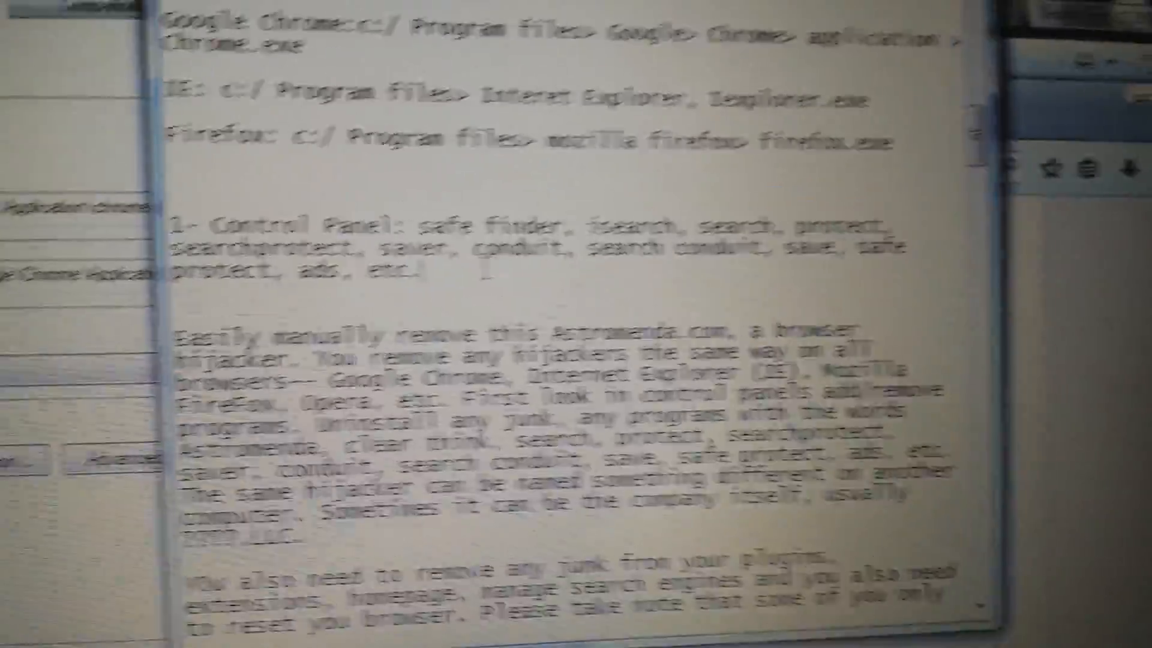
{"action": "scroll", "scroll_direction": "down", "scroll_amount": 3}
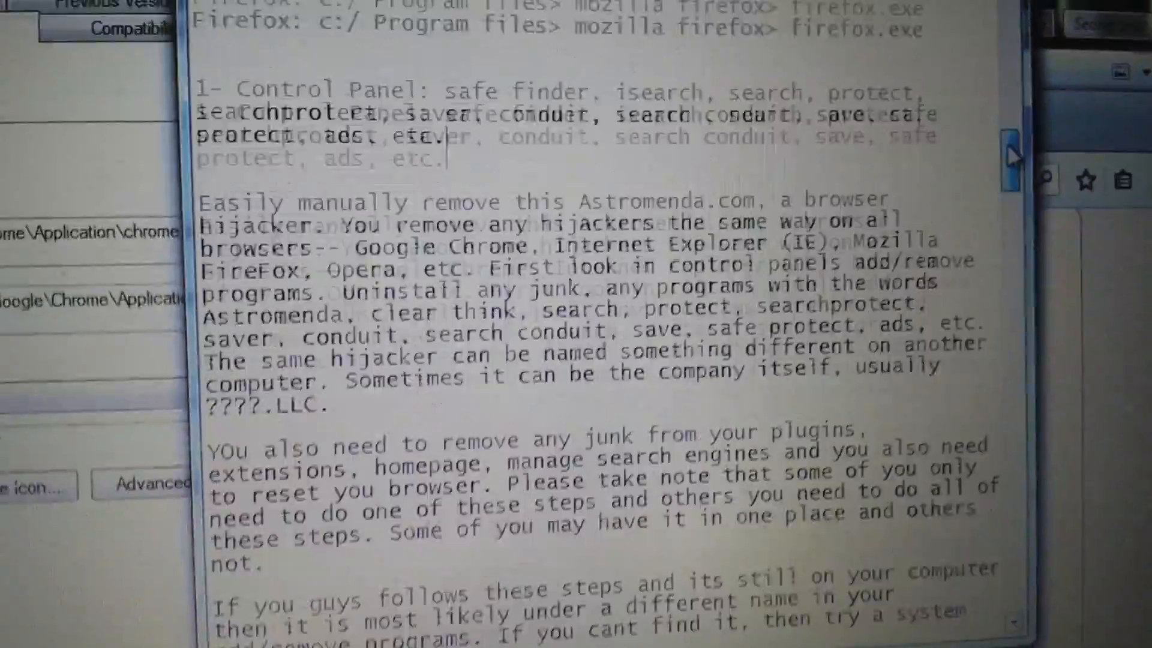
{"action": "scroll", "scroll_direction": "down", "scroll_amount": 3}
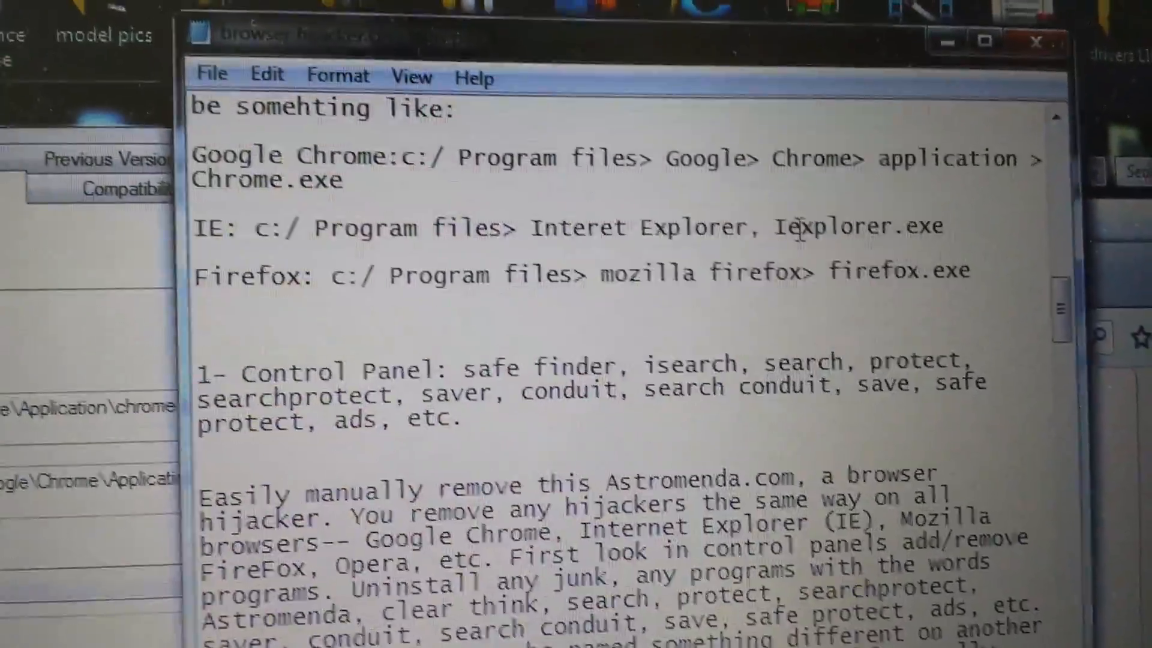
{"action": "double_click", "coordinate": [929, 225]}
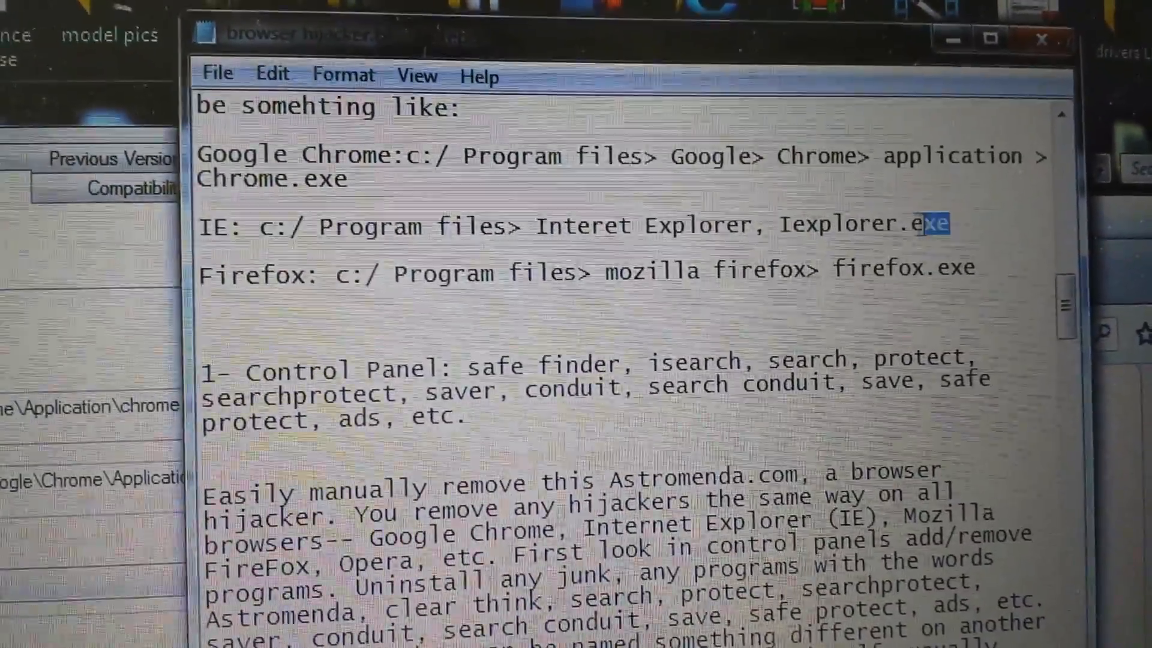